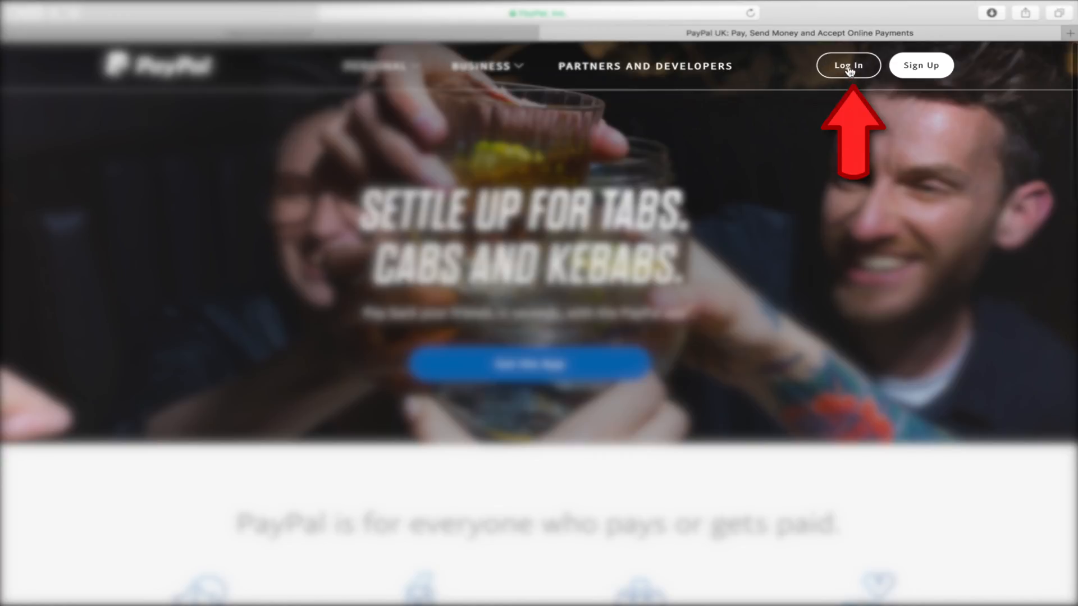
Start signing in to the PayPal account from the Log In button
click(849, 65)
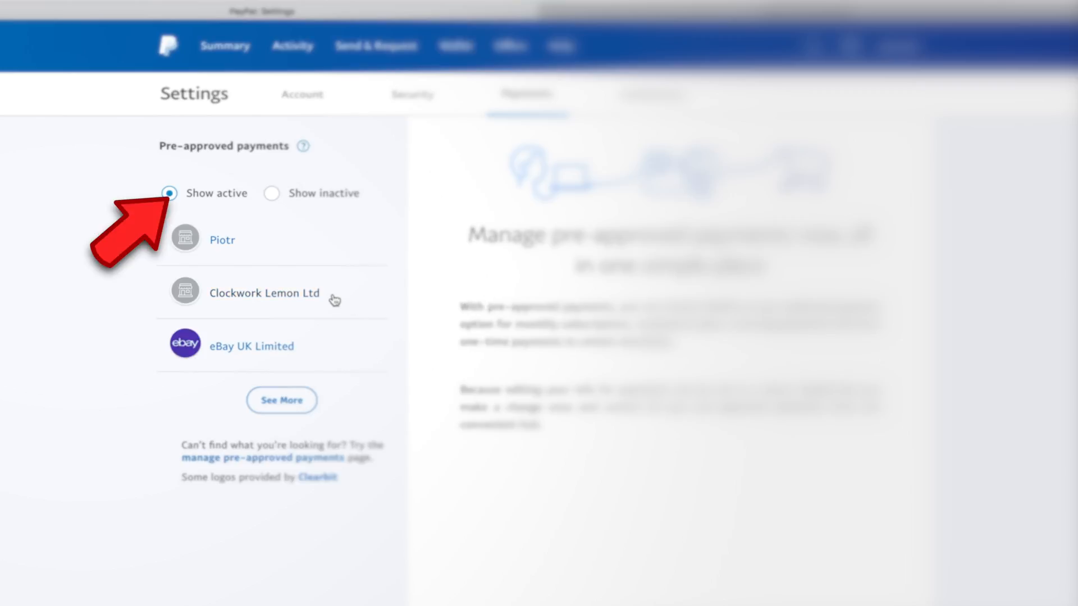
mouse_move(246, 229)
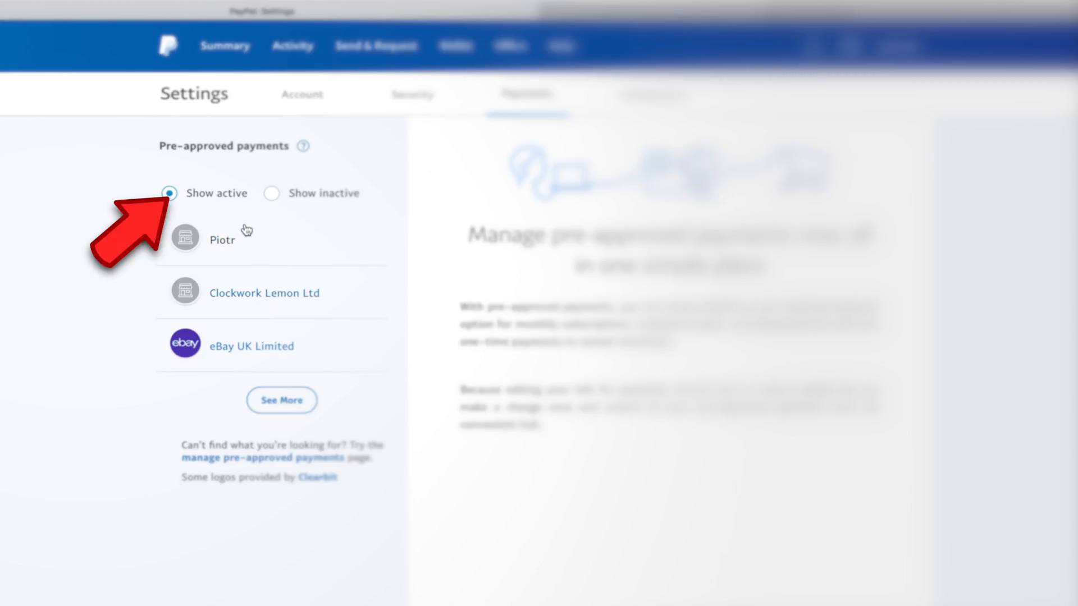
mouse_move(241, 292)
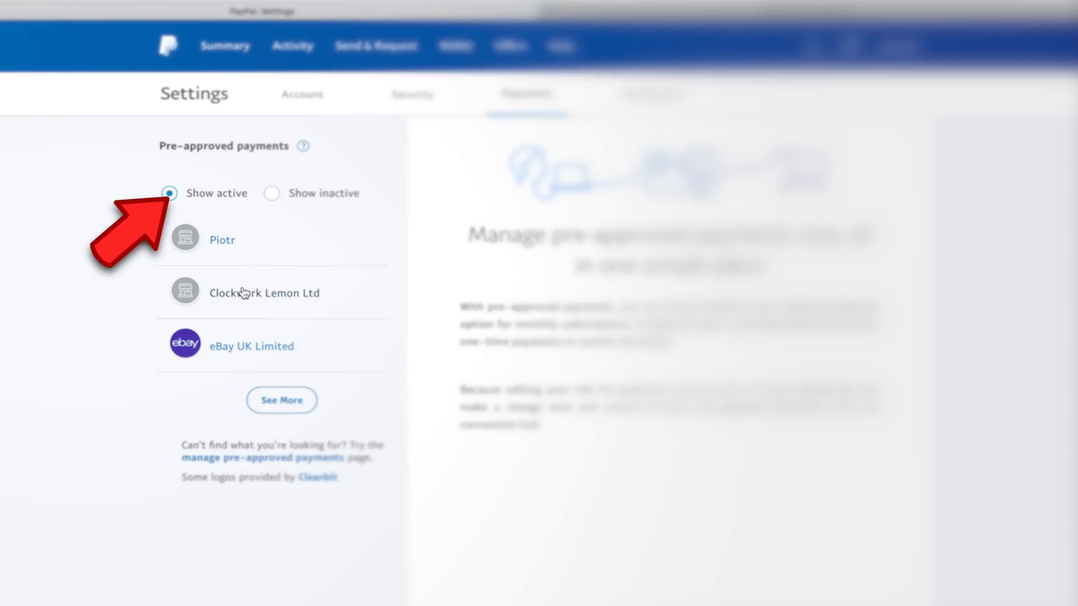
mouse_move(232, 274)
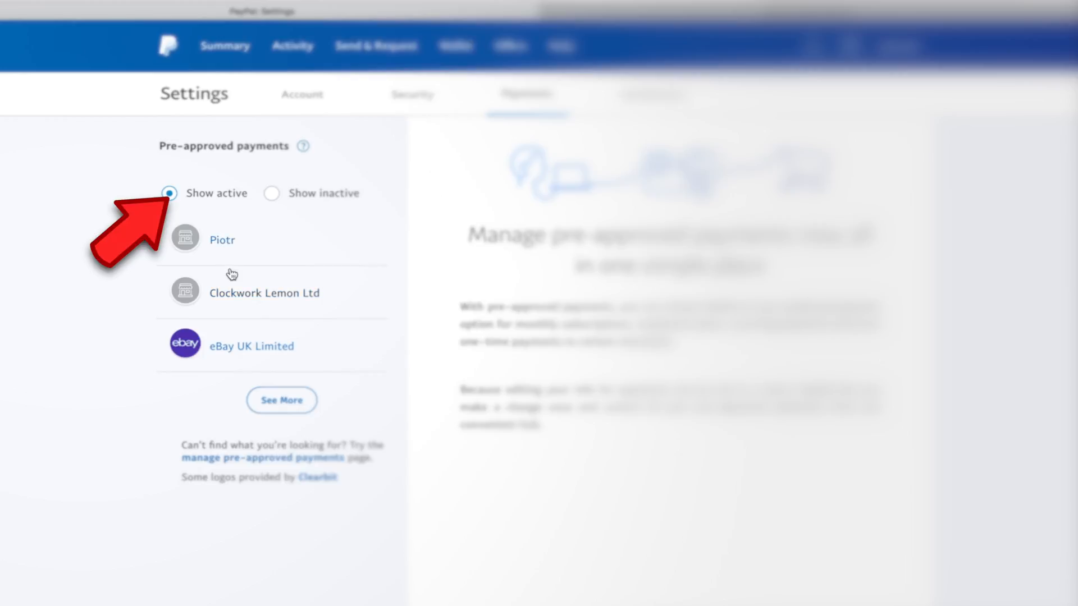
mouse_move(239, 304)
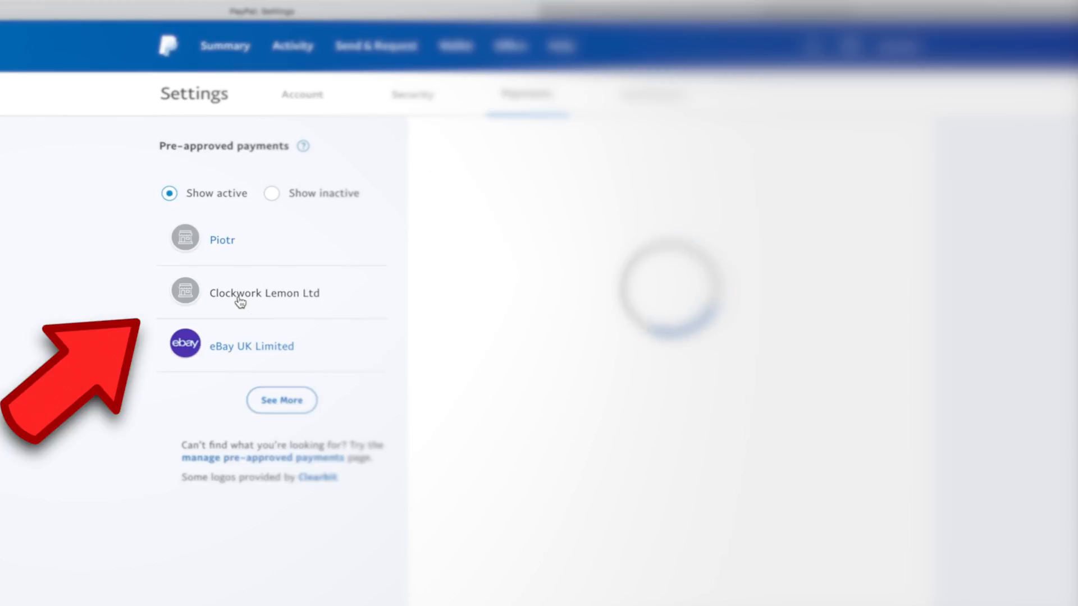
Cancel the Clockwork Lemon Ltd pre-approved payment and confirm the cancellation
click(263, 293)
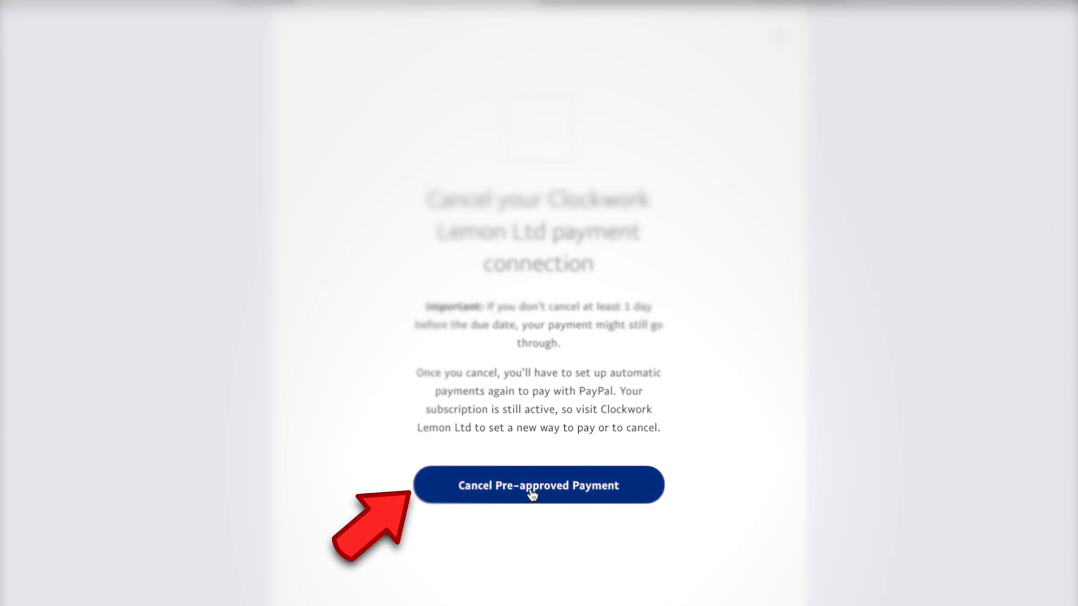
click(538, 486)
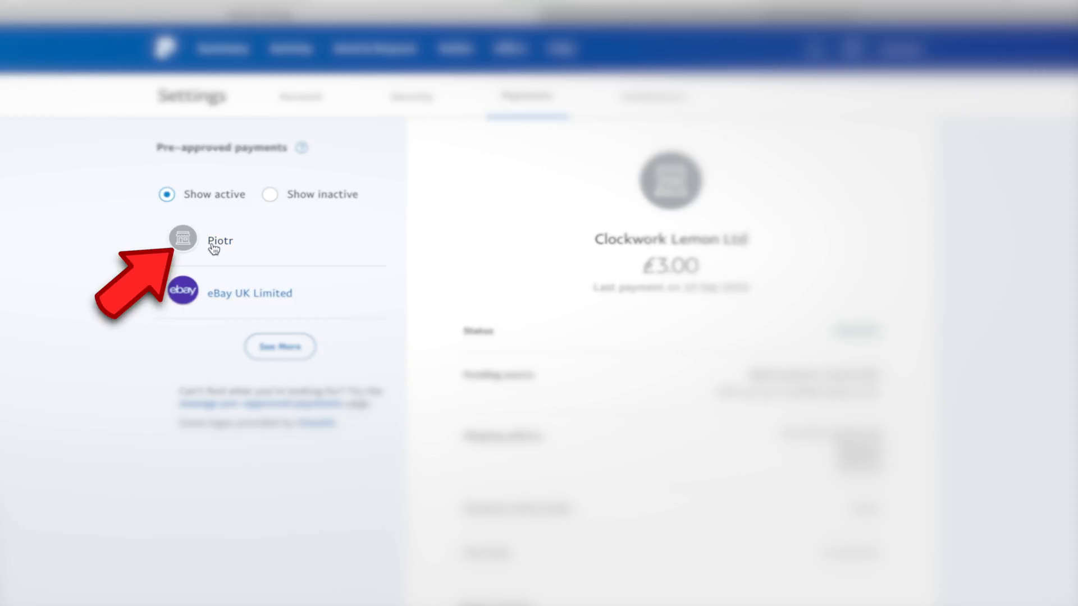
Cancel Piotr's pre-approved payment and confirm, leaving only eBay UK Limited active
click(219, 240)
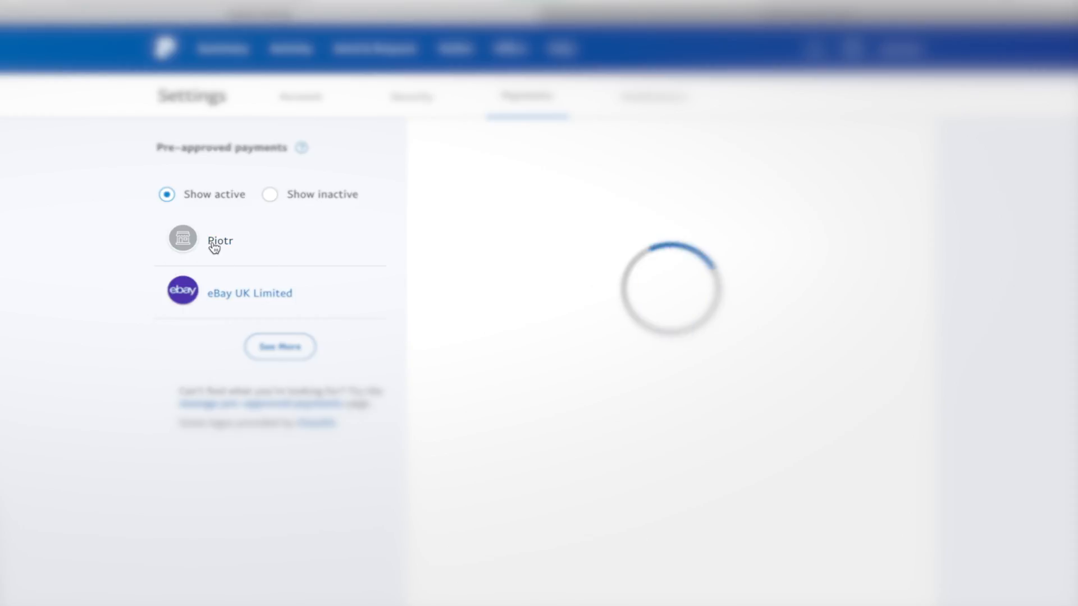
click(220, 240)
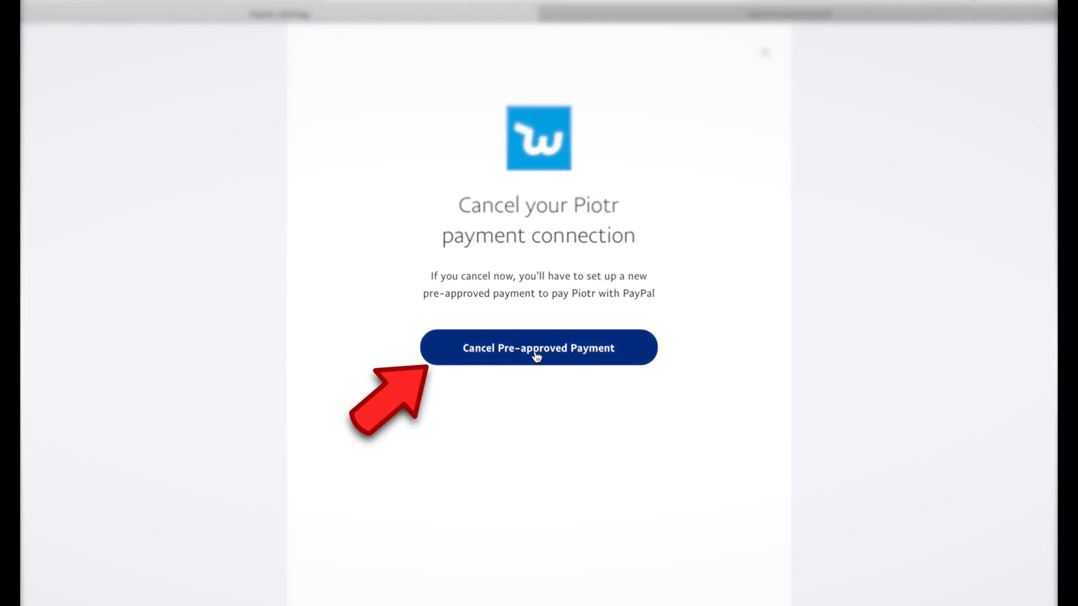
click(538, 348)
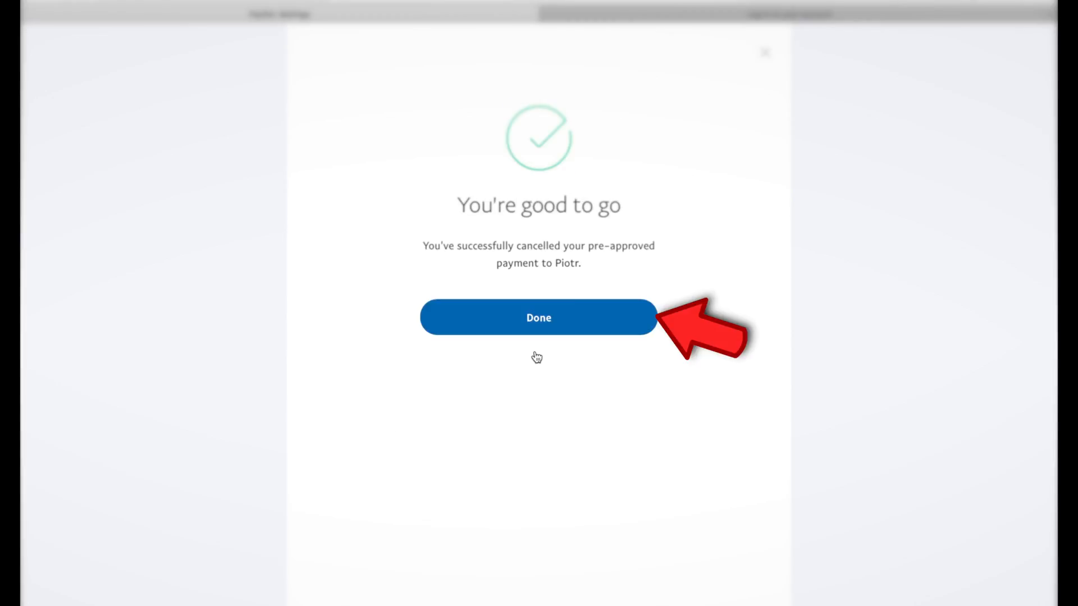